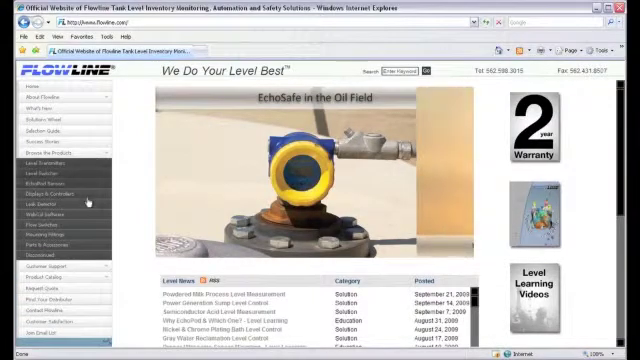
Go to the WebCal Software page from flowline.com's left navigation menu.
click(48, 195)
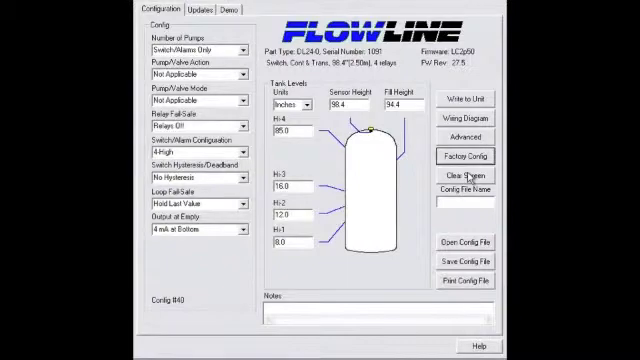
Clear the screen to erase the existing DL24 switch and alarm settings.
click(462, 175)
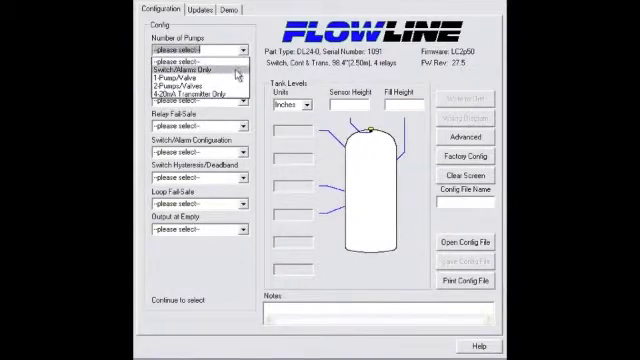
Choose 1-Pump/Valve as the number of pumps.
click(185, 73)
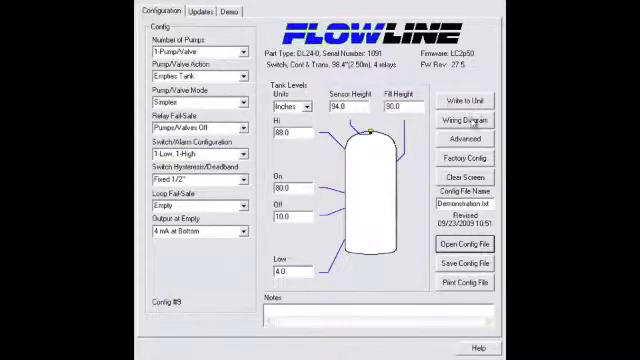
View the wiring diagram for the one-pump tank emptying setup.
click(464, 120)
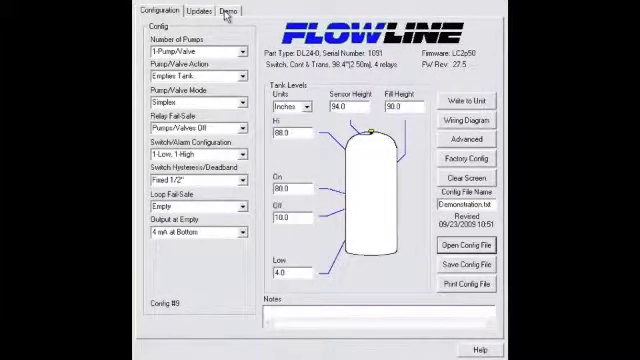
Switch to the Demo page to see the liquid level readout and relay indicators.
click(224, 10)
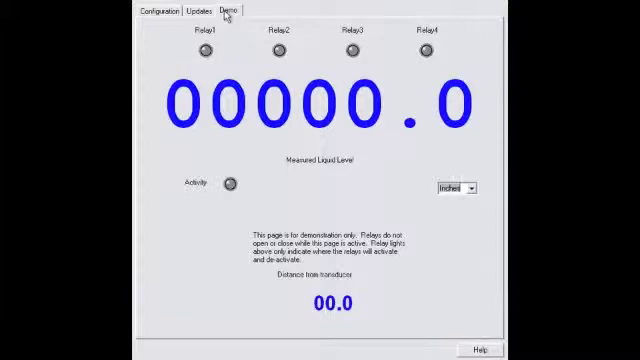